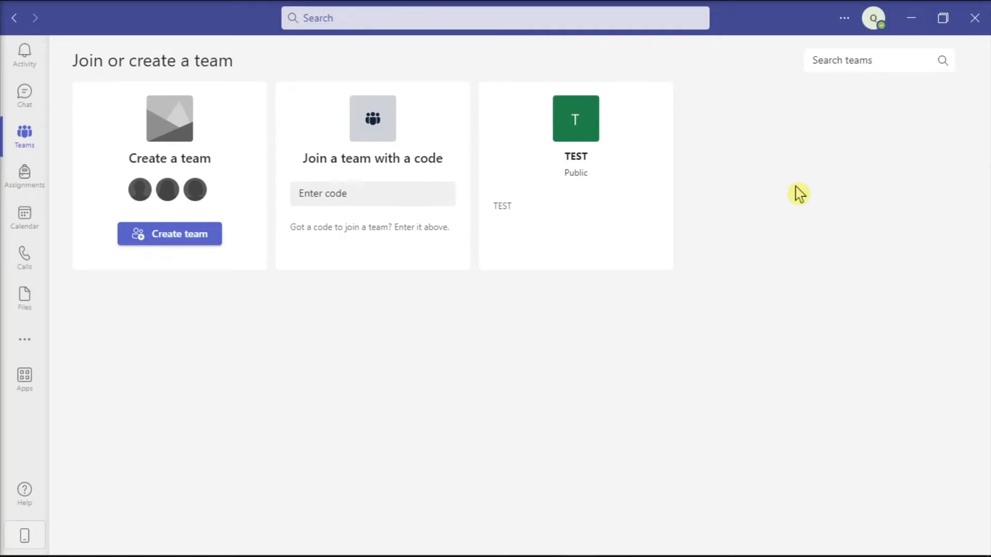
{"action": "mouse_move", "coordinate": [24, 256]}
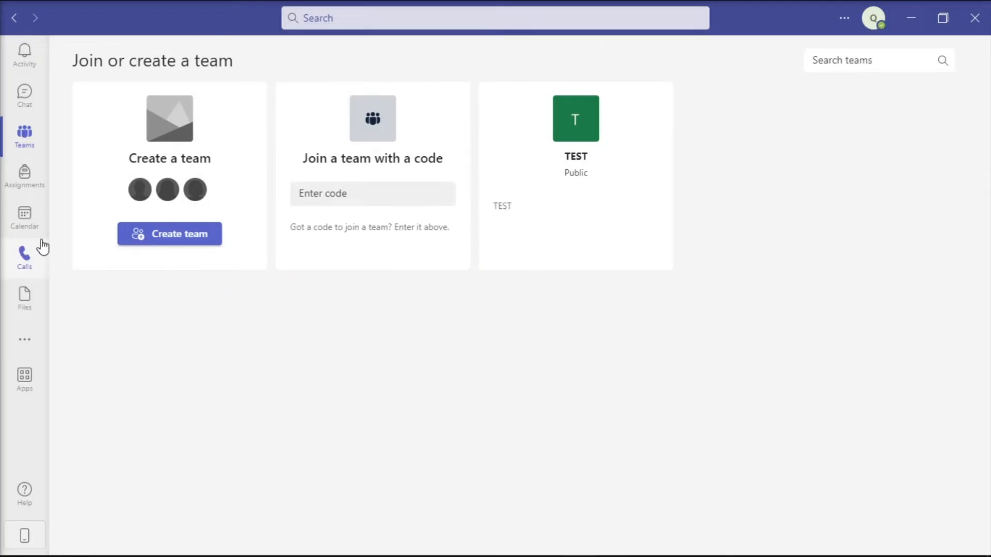
{"action": "left_click", "coordinate": [24, 256]}
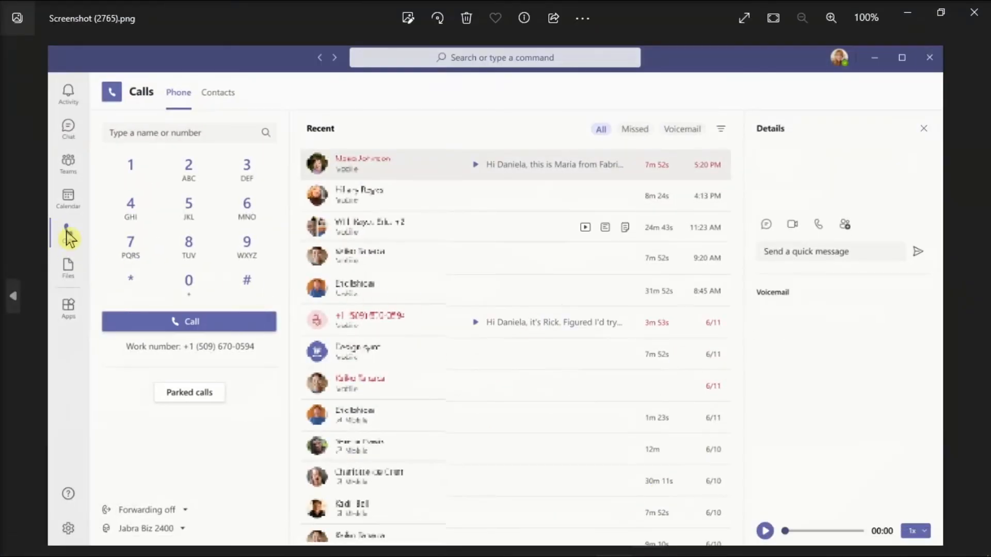
{"action": "mouse_move", "coordinate": [145, 234]}
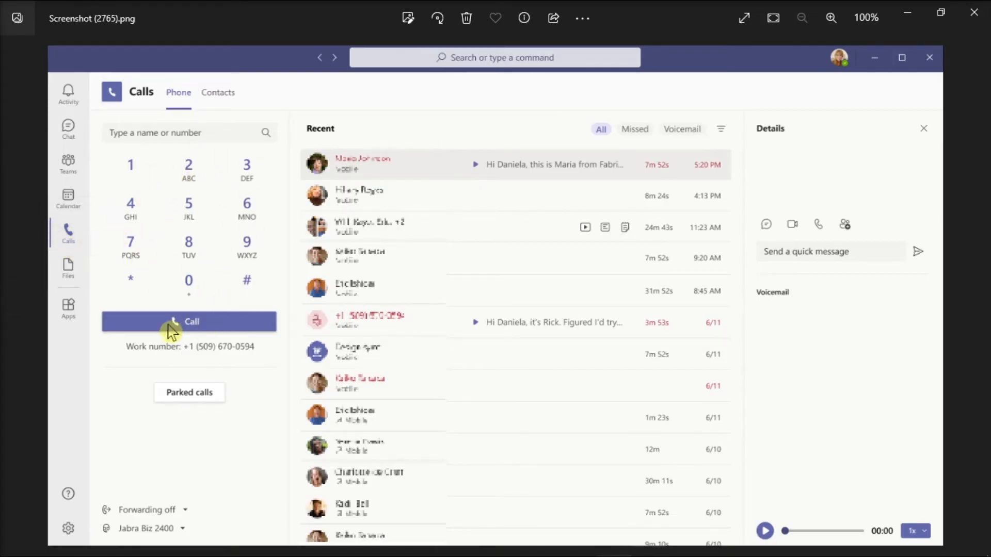
{"action": "mouse_move", "coordinate": [201, 331]}
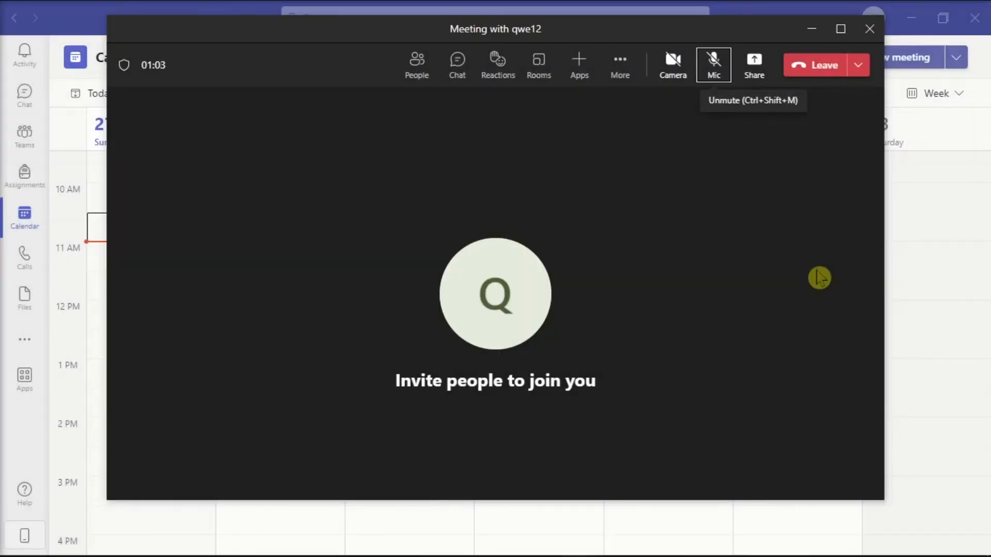
{"action": "mouse_move", "coordinate": [416, 64]}
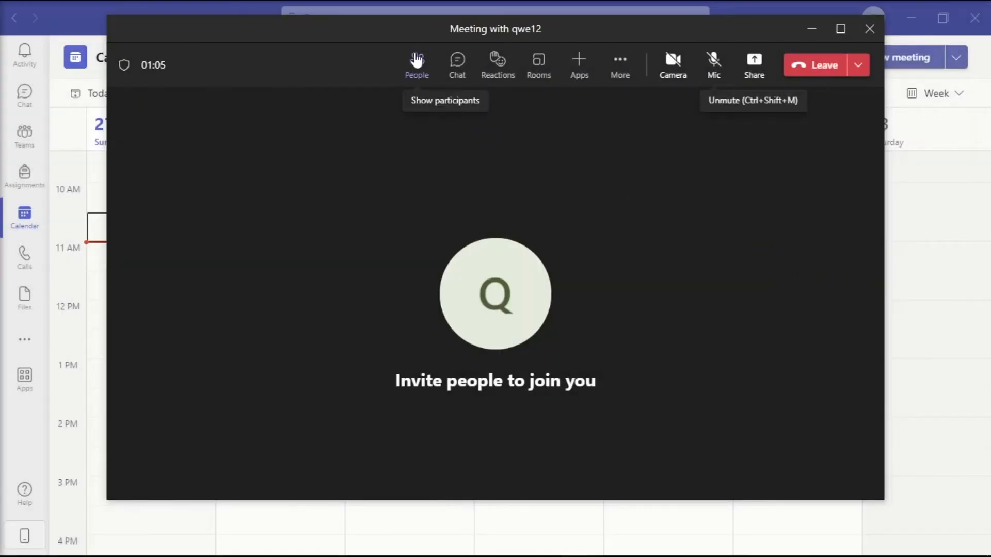
{"action": "left_click", "coordinate": [416, 64]}
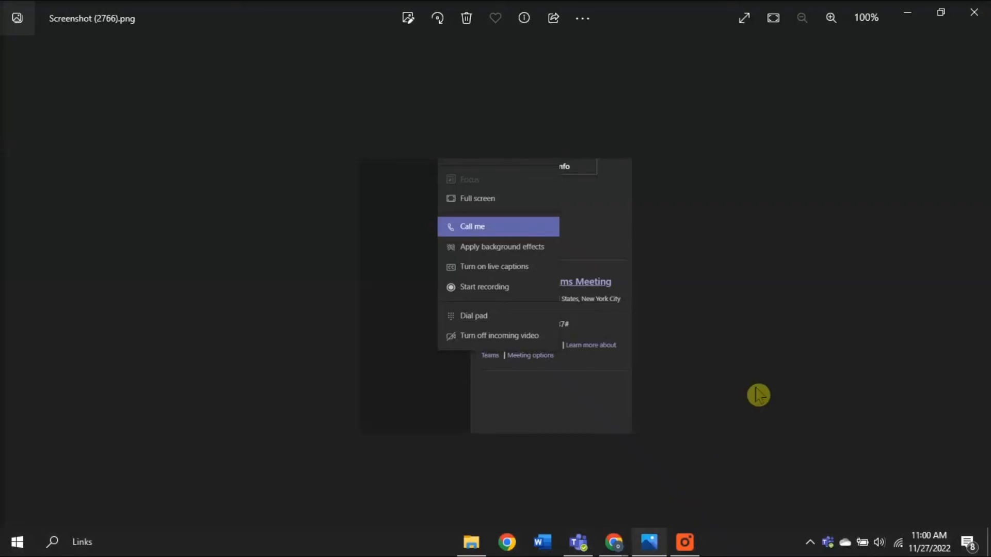
{"action": "mouse_move", "coordinate": [488, 238]}
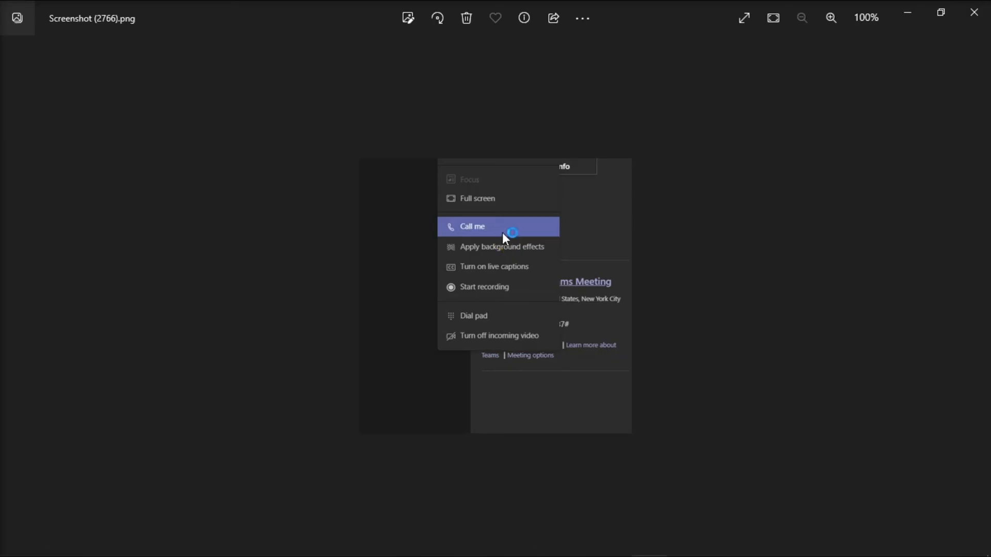
{"action": "mouse_move", "coordinate": [506, 238]}
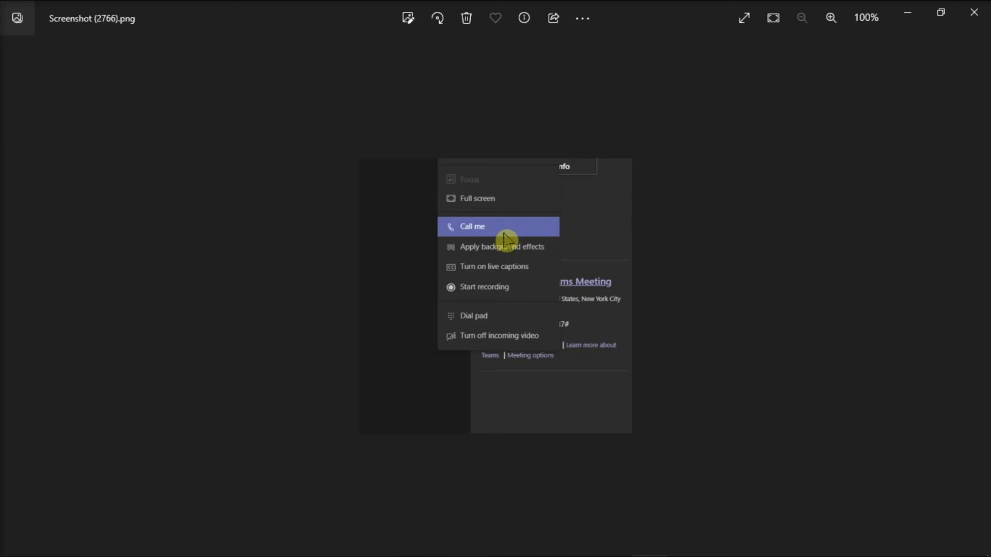